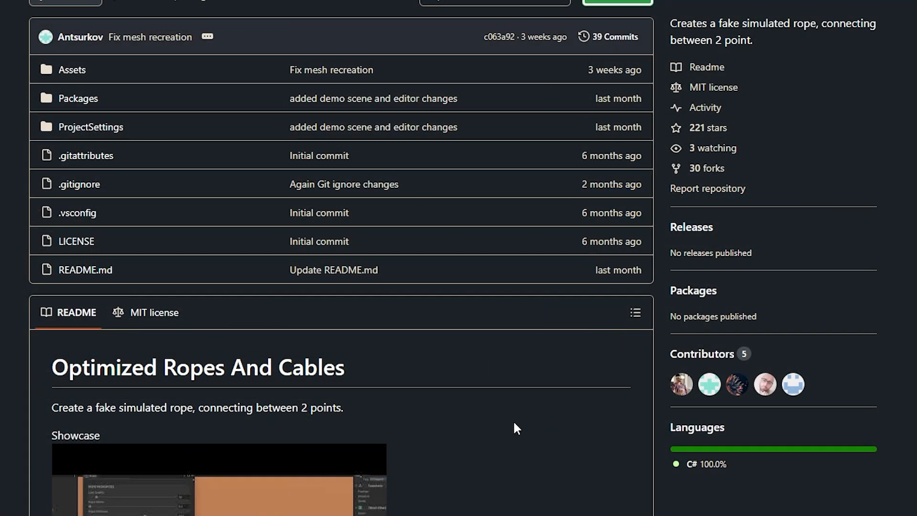
mouse_move(428, 387)
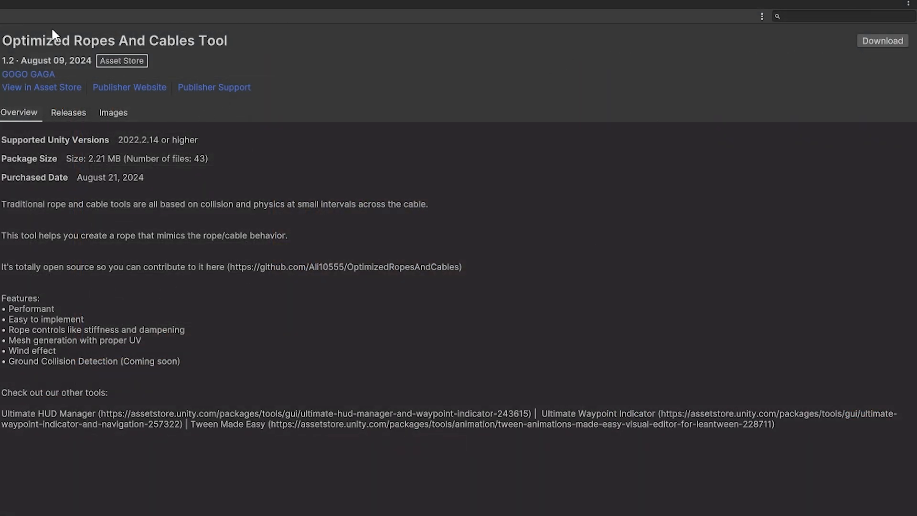
mouse_move(782, 84)
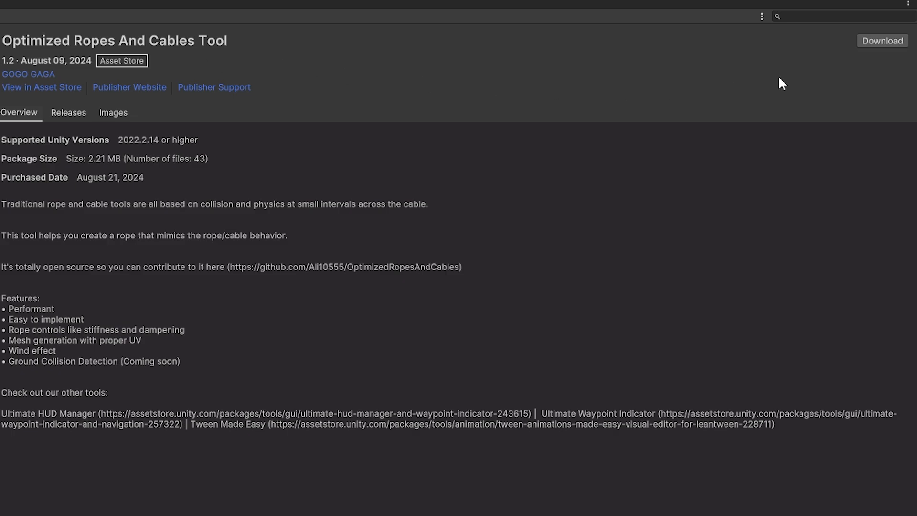
mouse_move(865, 51)
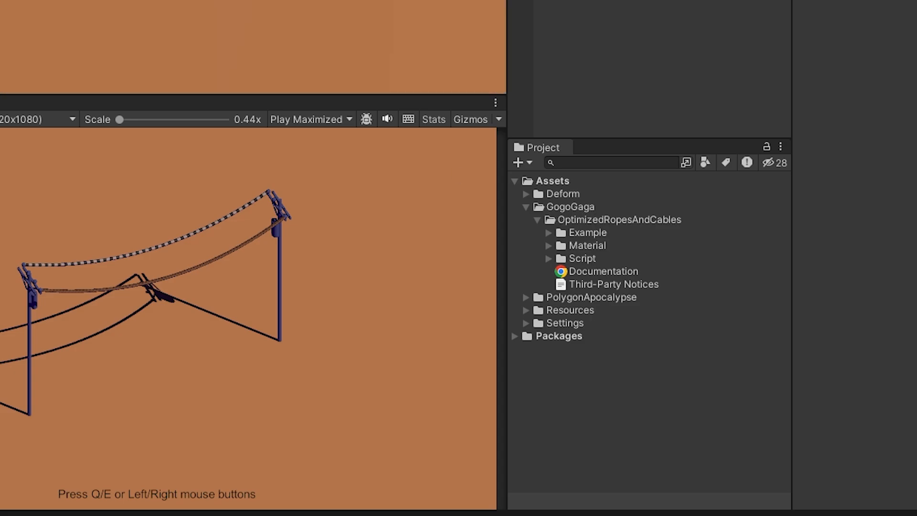
- Expand the package's Example and Scenes folders to reveal ExampleScene
left_click(548, 232)
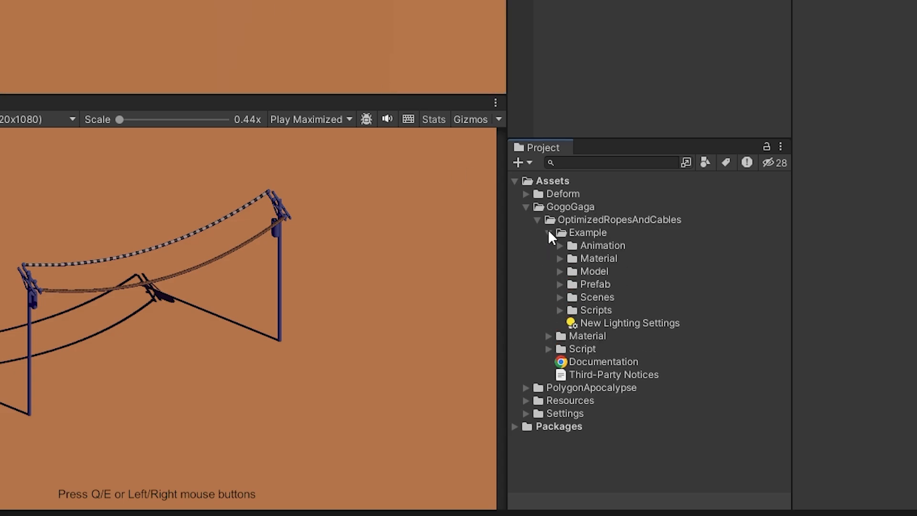
left_click(560, 296)
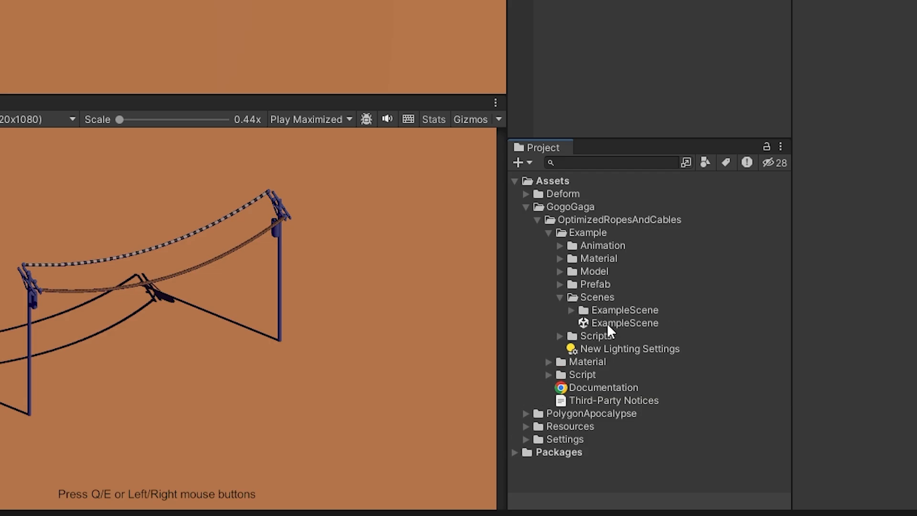
mouse_move(622, 328)
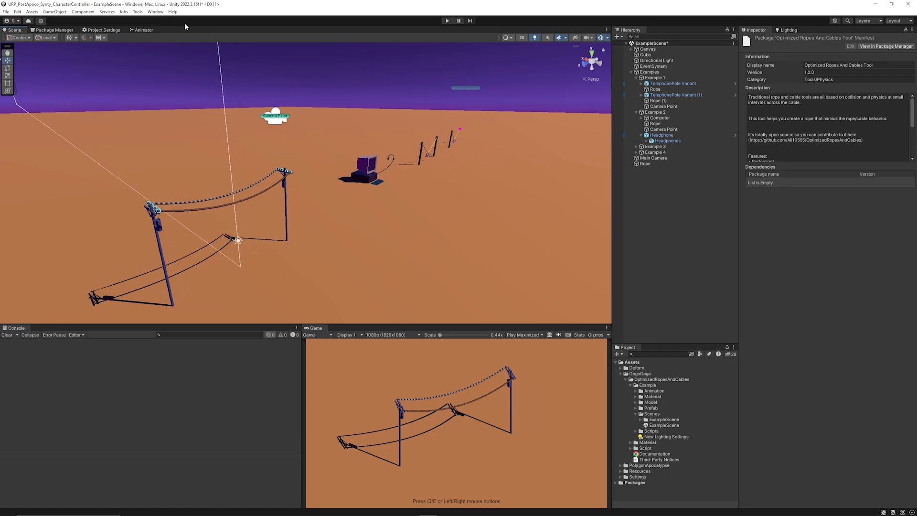
left_click(154, 12)
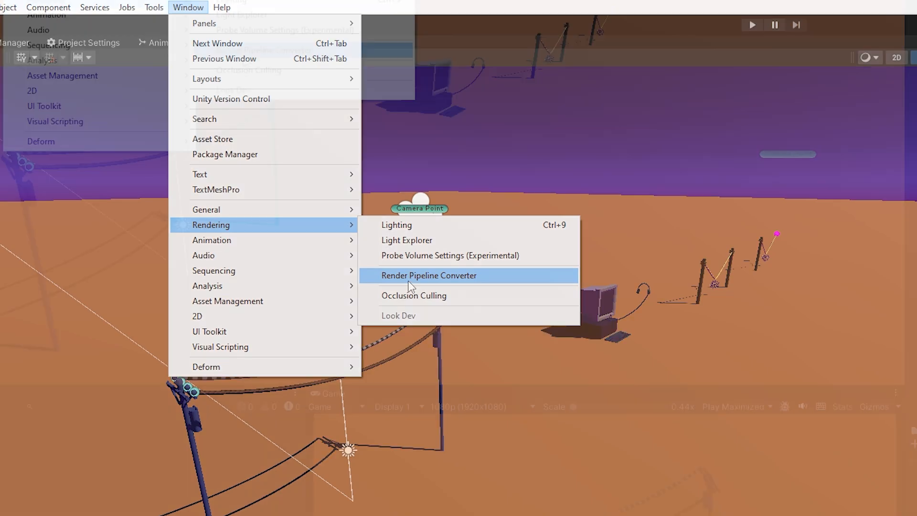
left_click(429, 275)
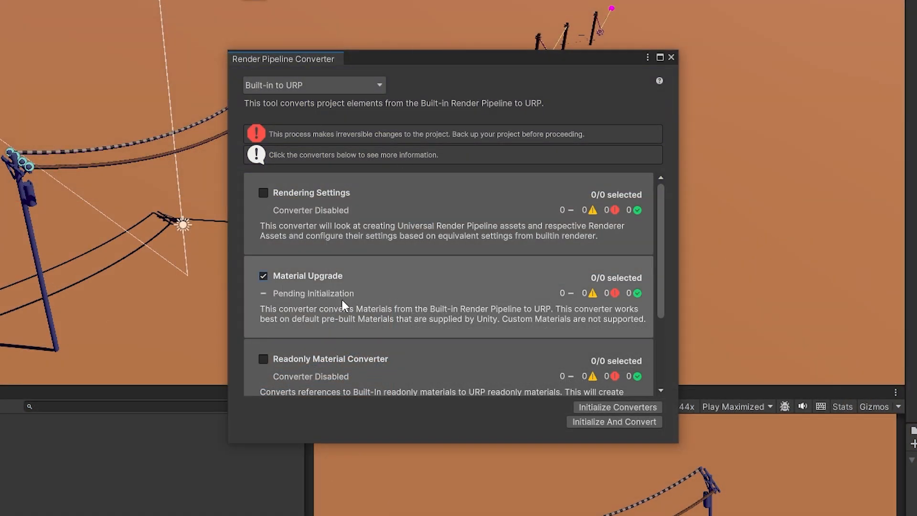
mouse_move(671, 43)
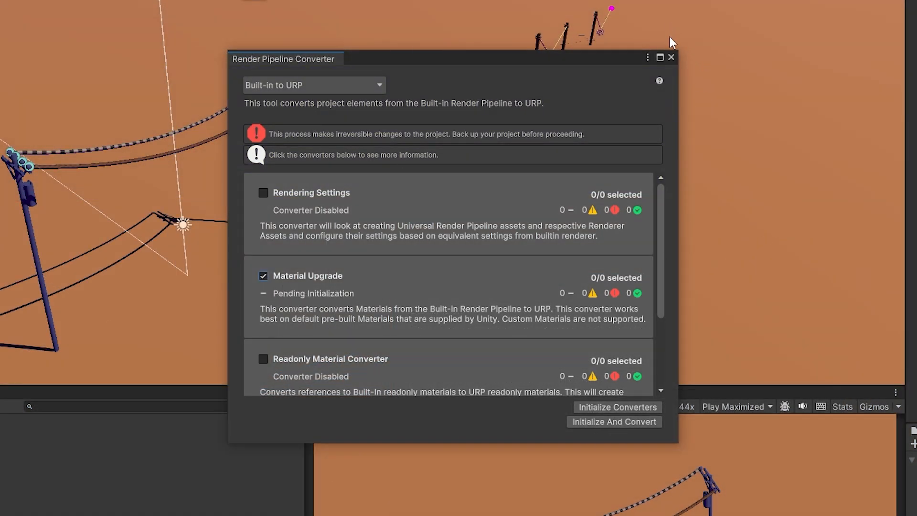
left_click(670, 56)
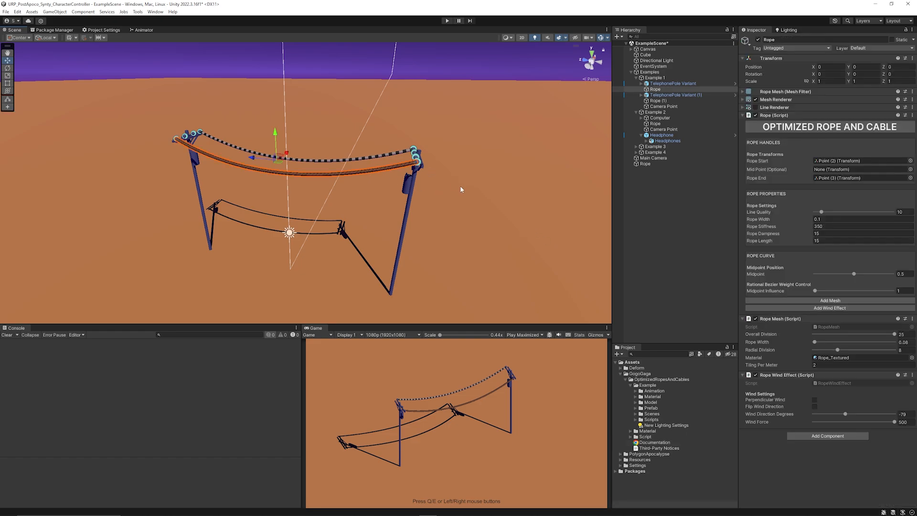
- Inspect the Example 1 rope, the second telephone pole and the headphone cable in turn
left_click(675, 95)
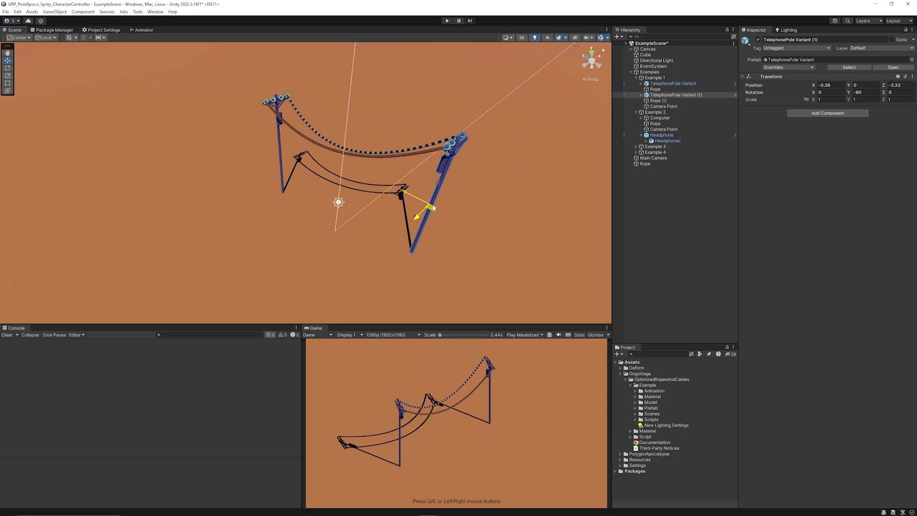
left_click(660, 151)
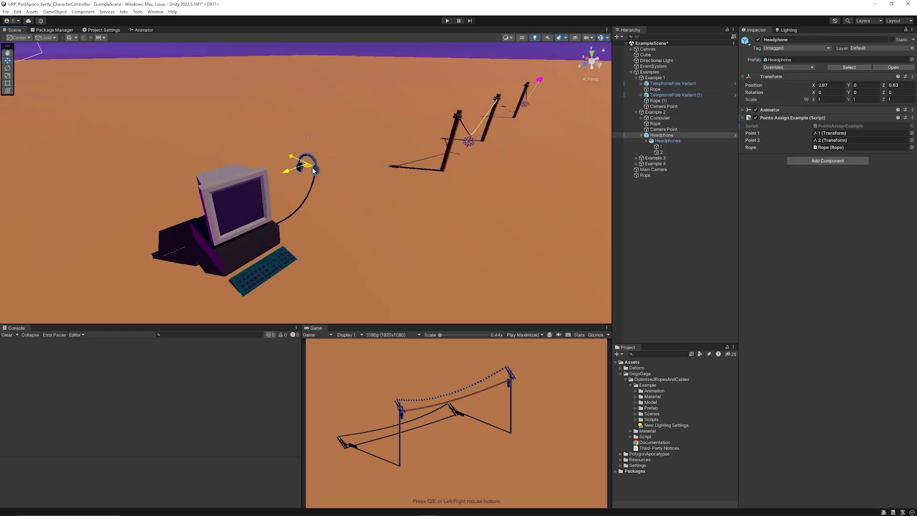
left_click(671, 192)
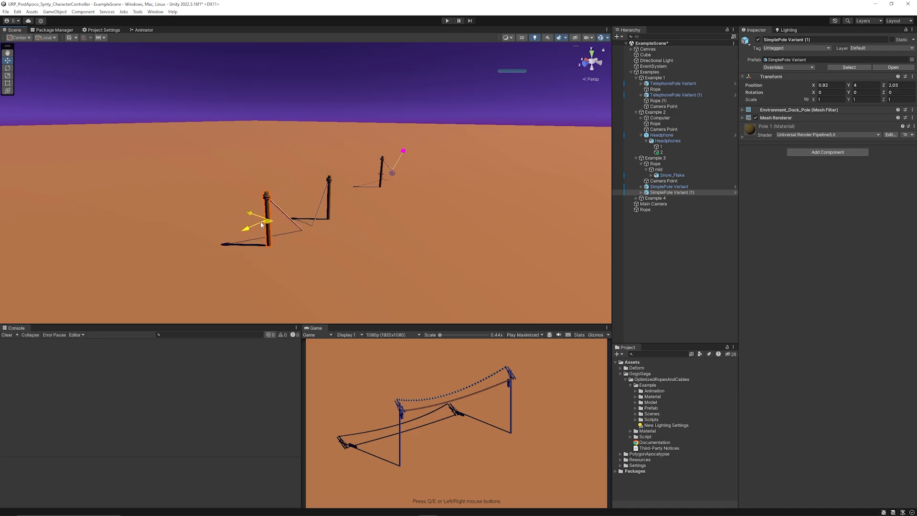
- Move Example 3's second simple pole so its rope stretches to the new spot
left_click_drag(266, 202, 249, 213)
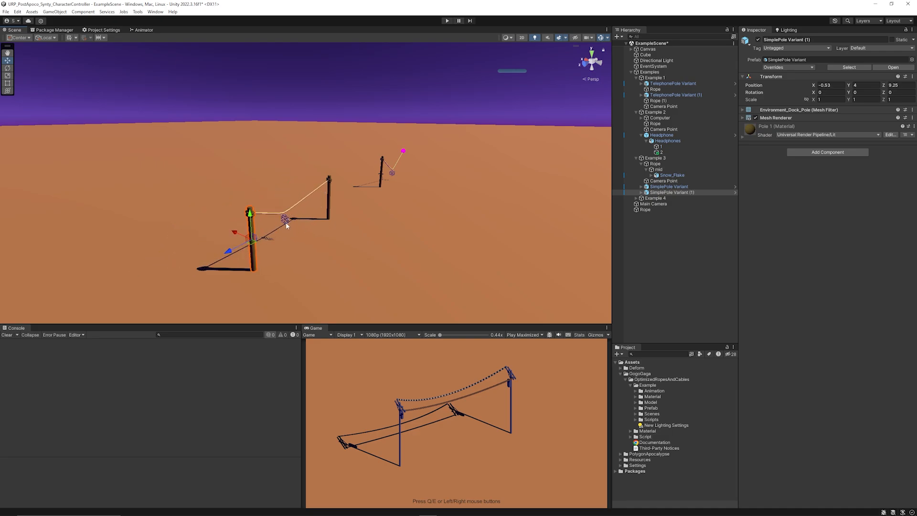
left_click(643, 56)
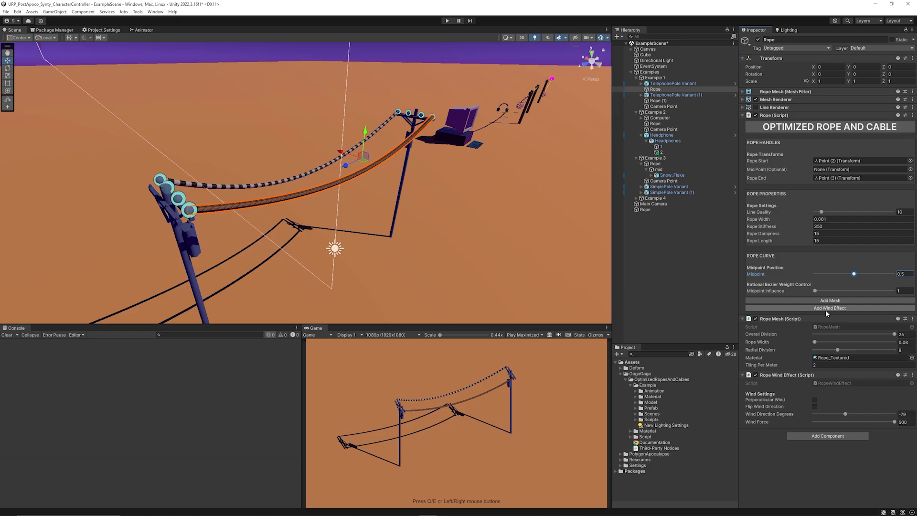
- Set the Example 1 rope's Rope Width to 0.001
left_click(754, 319)
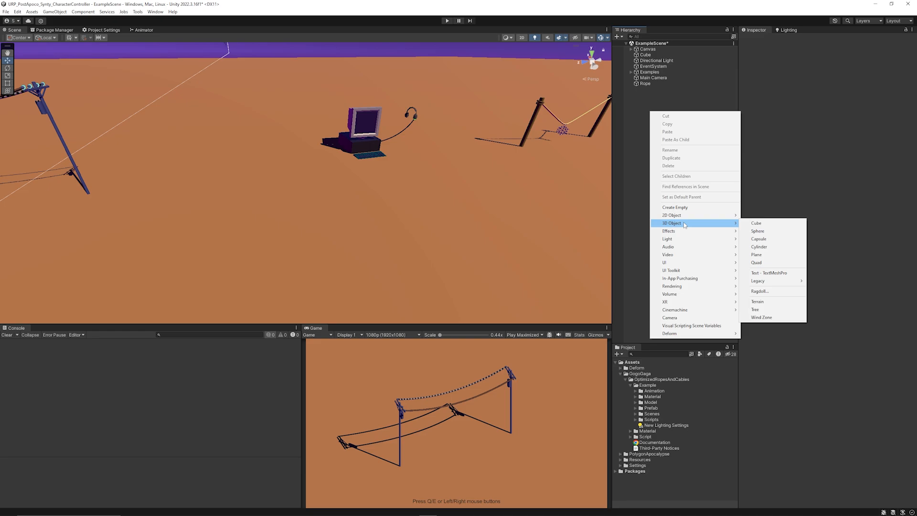
- Add a sphere and select the new NewRope object for setup with StartPoint and EndPoint
left_click(758, 231)
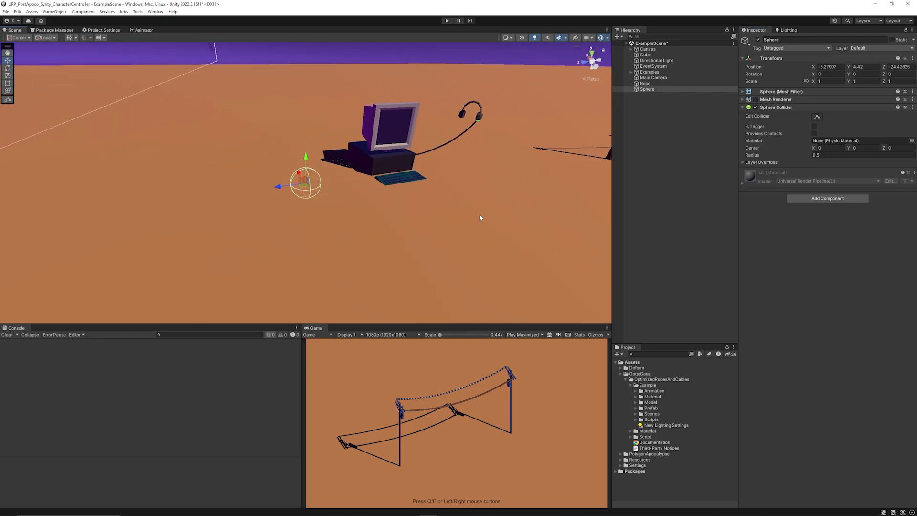
left_click(647, 90)
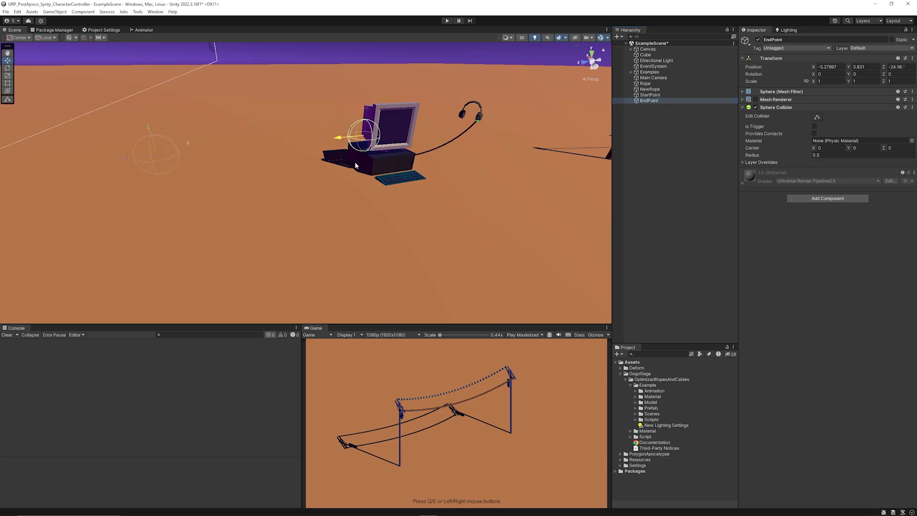
left_click(649, 89)
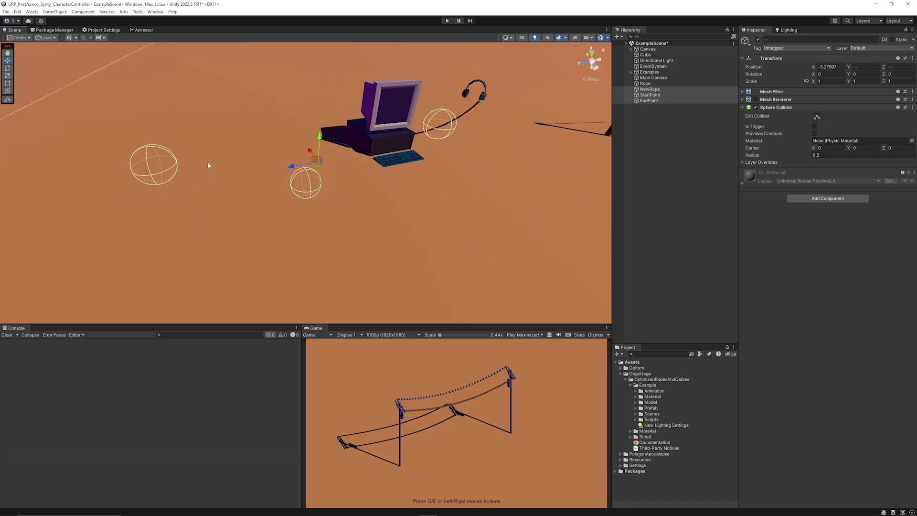
mouse_move(689, 141)
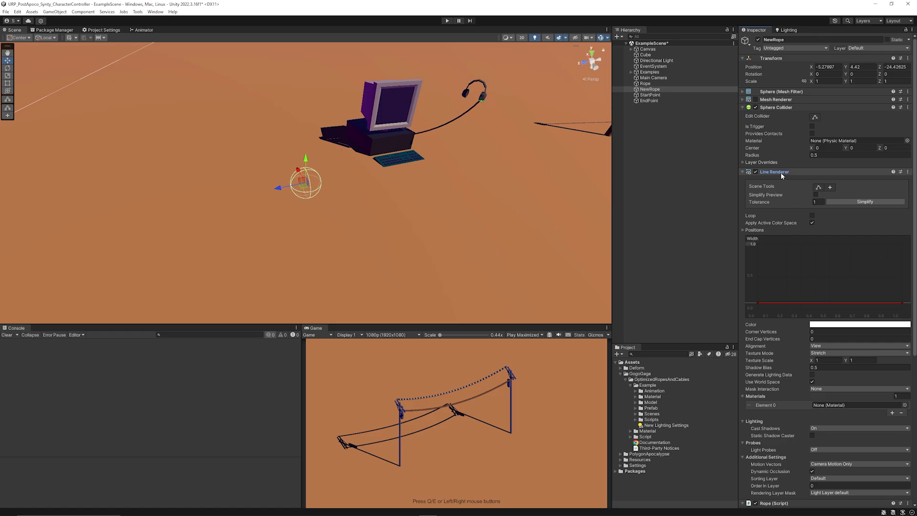
- Assign the StartPoint sphere as NewRope's start point in the Rope script
left_click(743, 171)
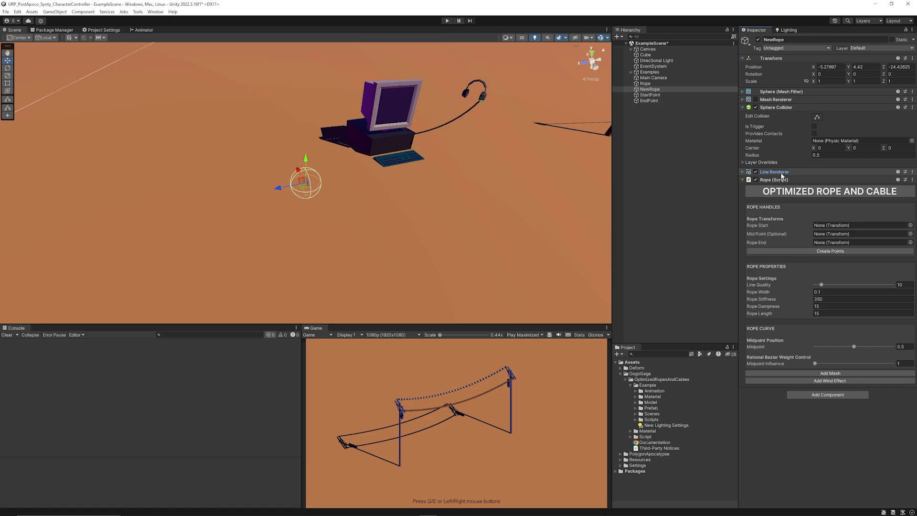
mouse_move(766, 225)
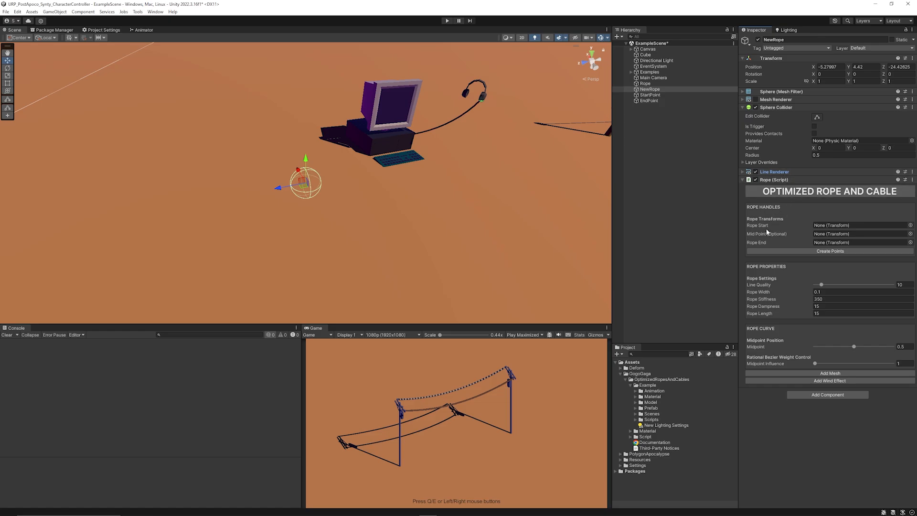
left_click(854, 225)
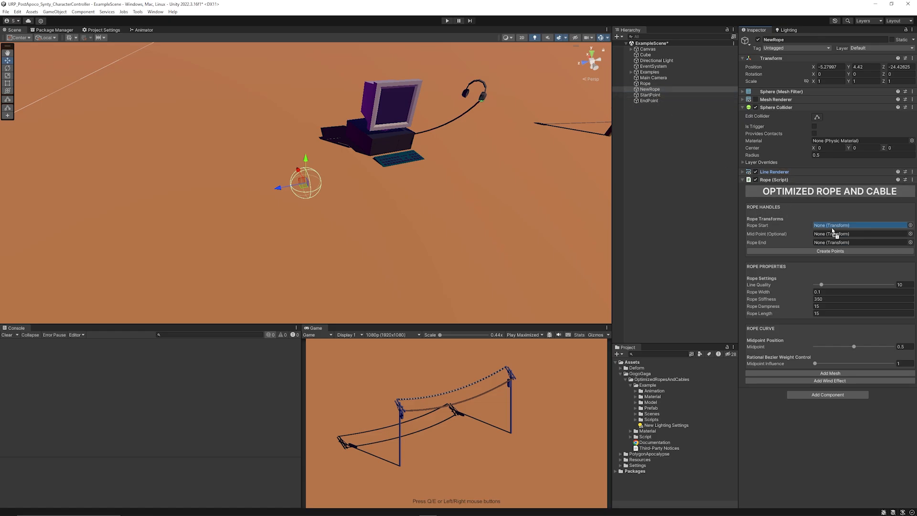
left_click(828, 251)
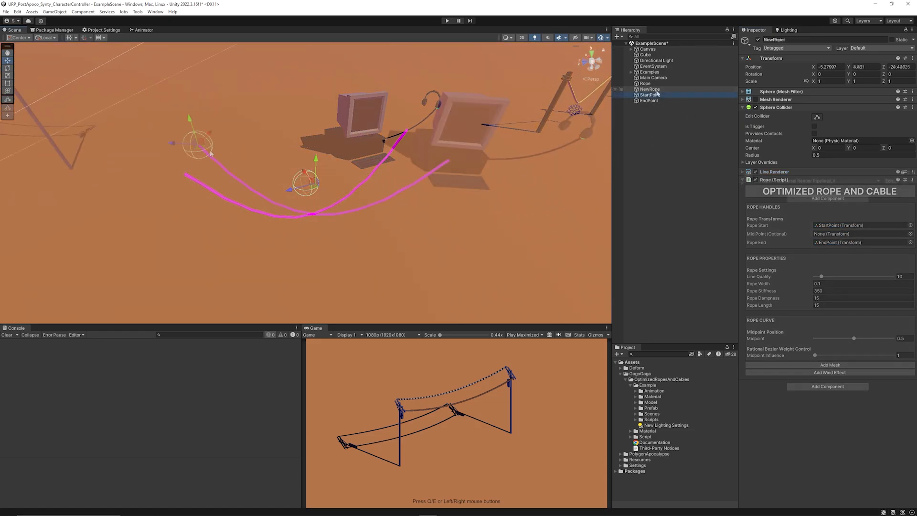
left_click(651, 95)
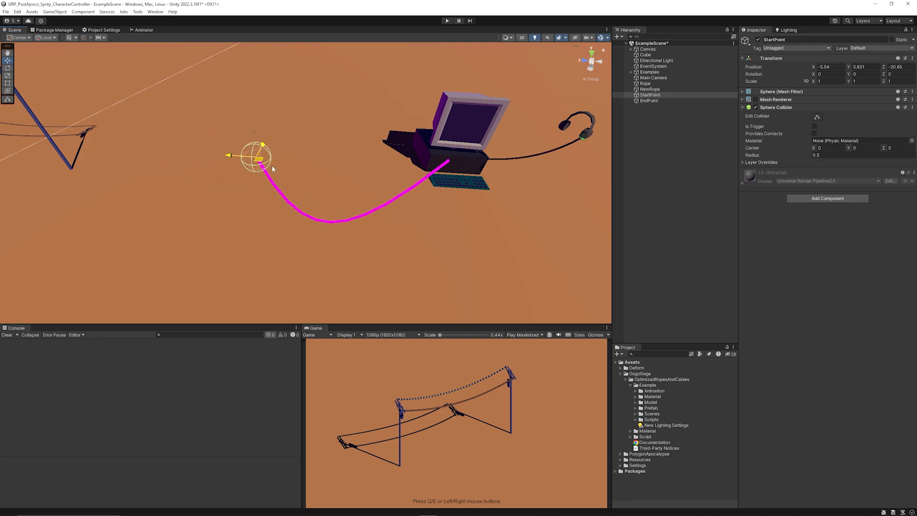
- Move the start sphere around and confirm the magenta rope bends to follow it
left_click_drag(260, 157, 240, 144)
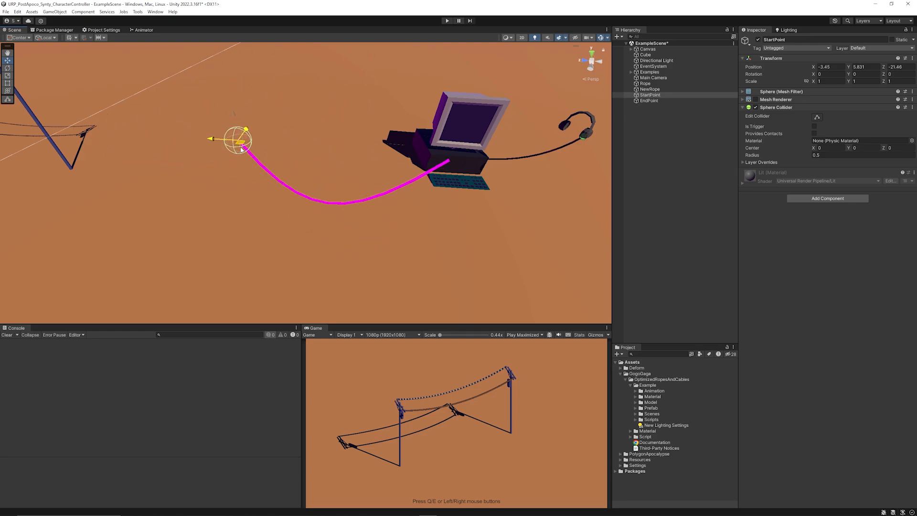
left_click_drag(237, 141, 196, 143)
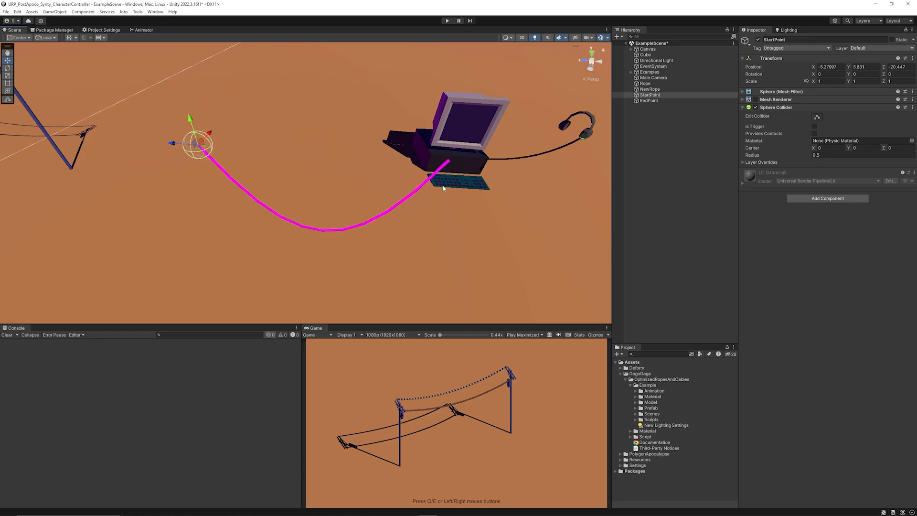
left_click(650, 89)
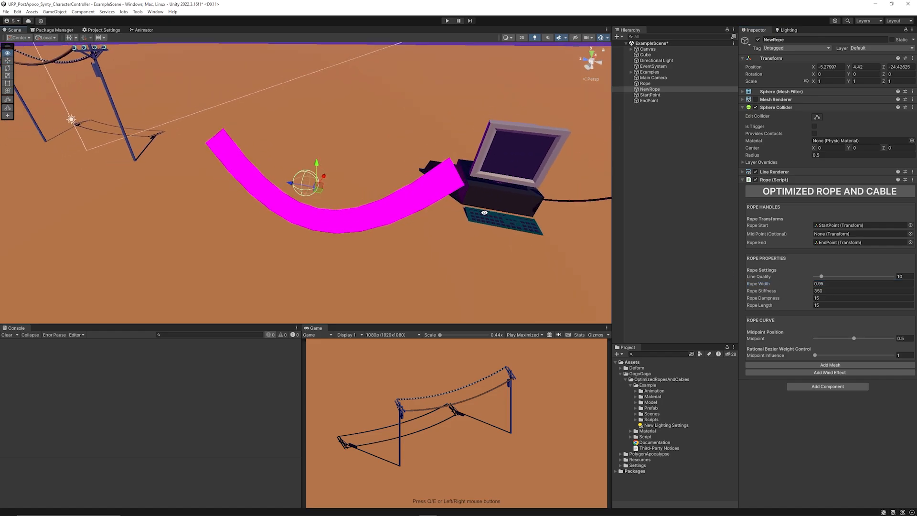
- Test the rope by moving StartPoint, then edit NewRope's Rope Length value
left_click(649, 95)
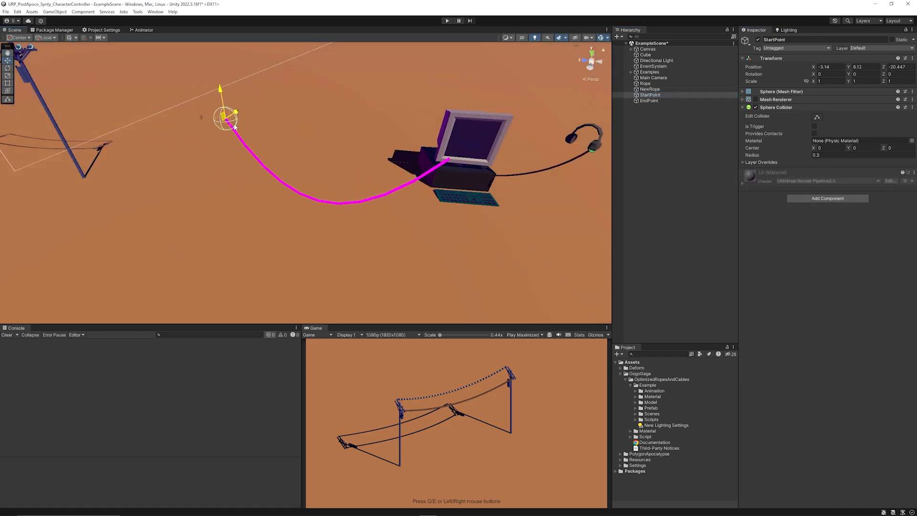
left_click_drag(228, 116, 202, 139)
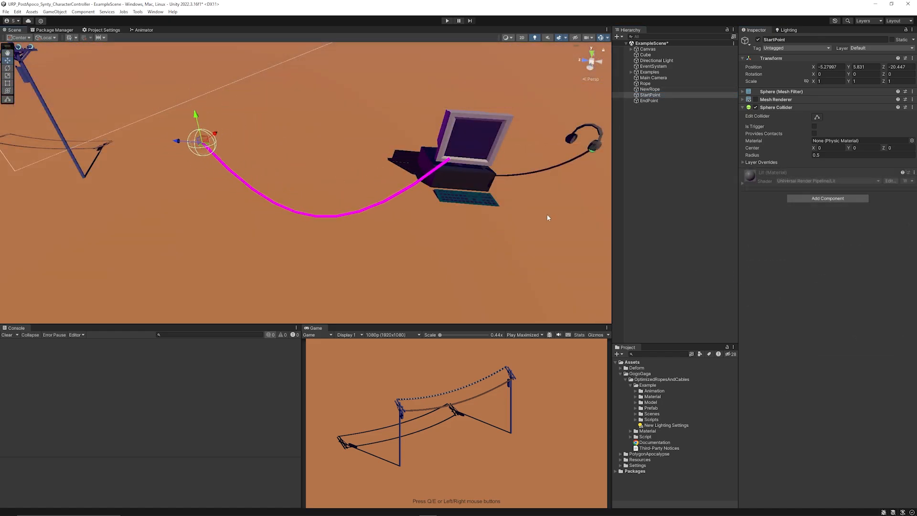
left_click(649, 89)
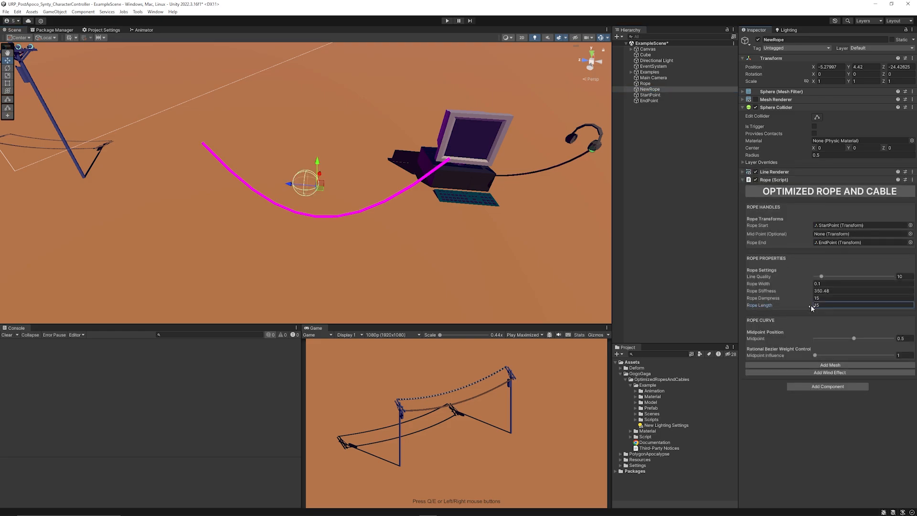
left_click(860, 304)
type("11.3")
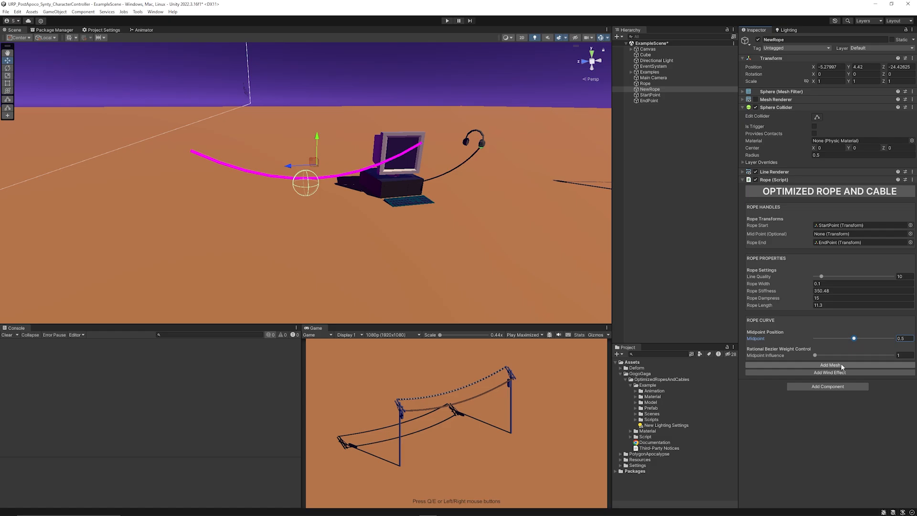
- Add a Rope Wind Effect script to NewRope
left_click(827, 372)
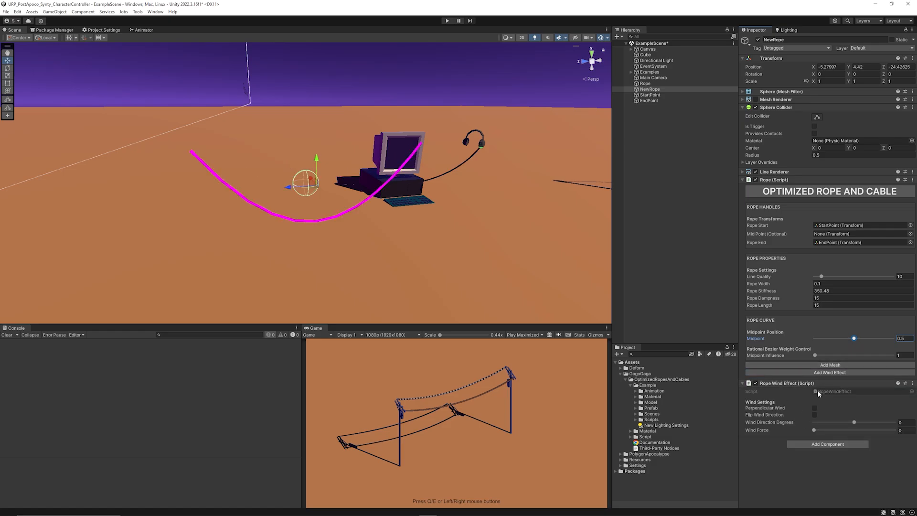
left_click(742, 383)
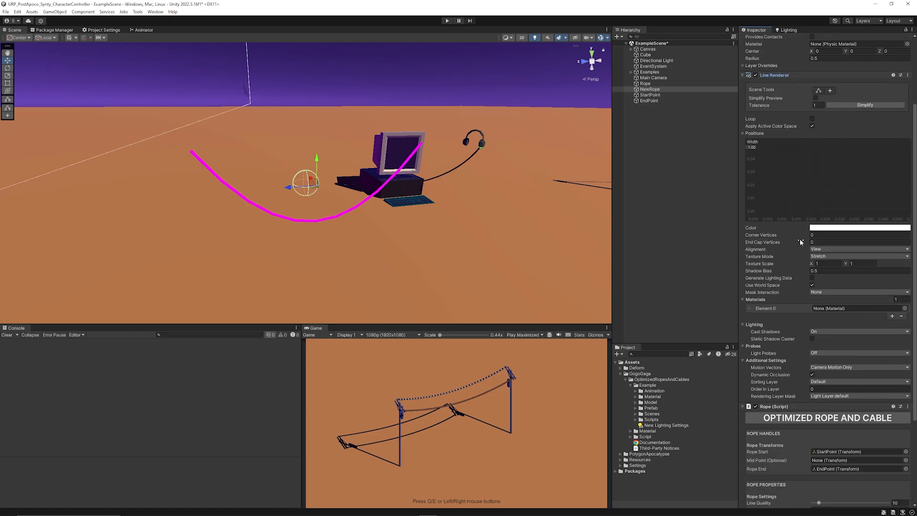
- Set the line renderer's Element 0 material to Rope_Textured, found by searching 'rope'
left_click(904, 308)
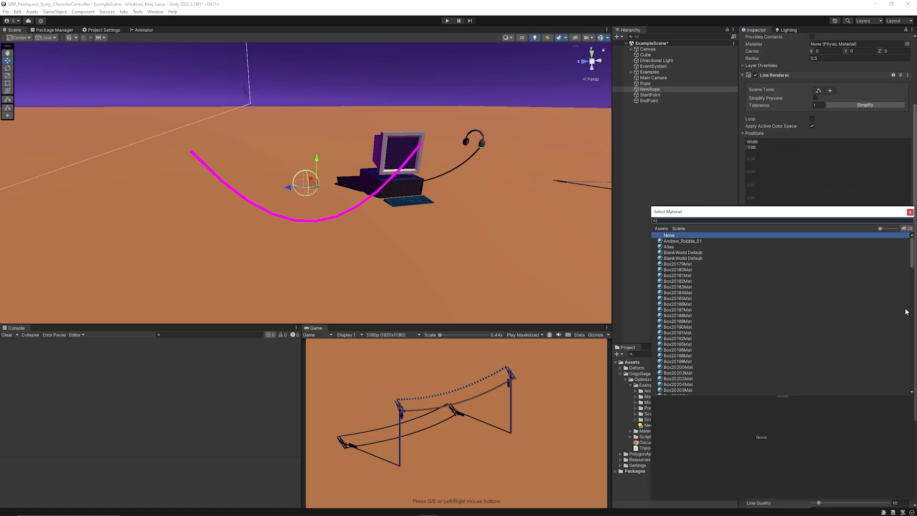
type("rope")
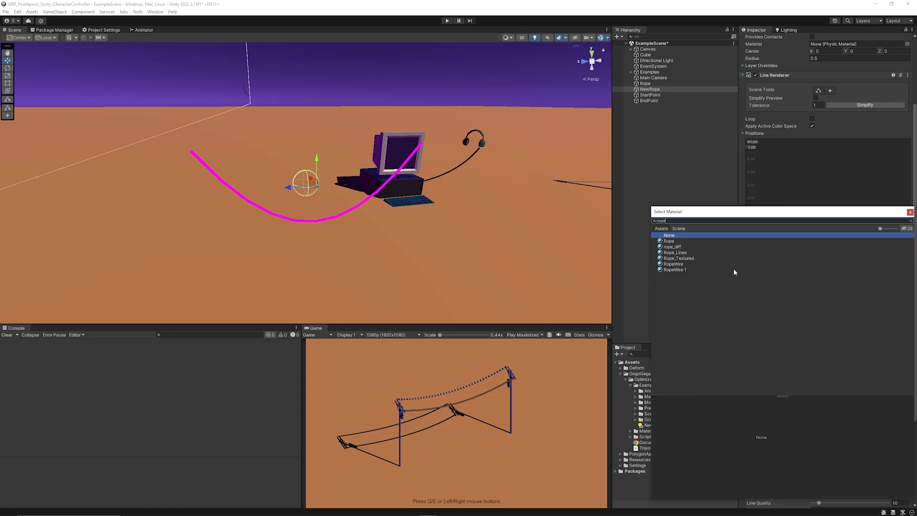
left_click(678, 258)
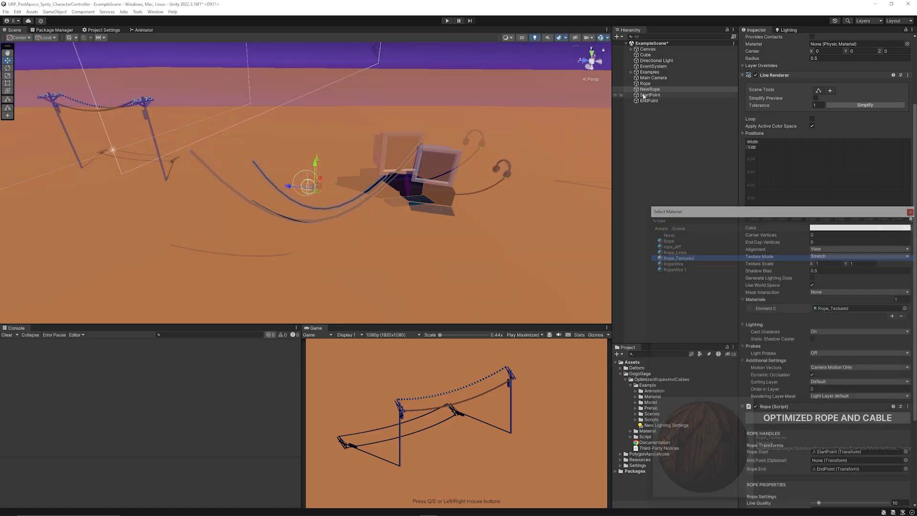
- Select the rope's StartPoint and then its EndPoint at the keyboard
left_click(650, 94)
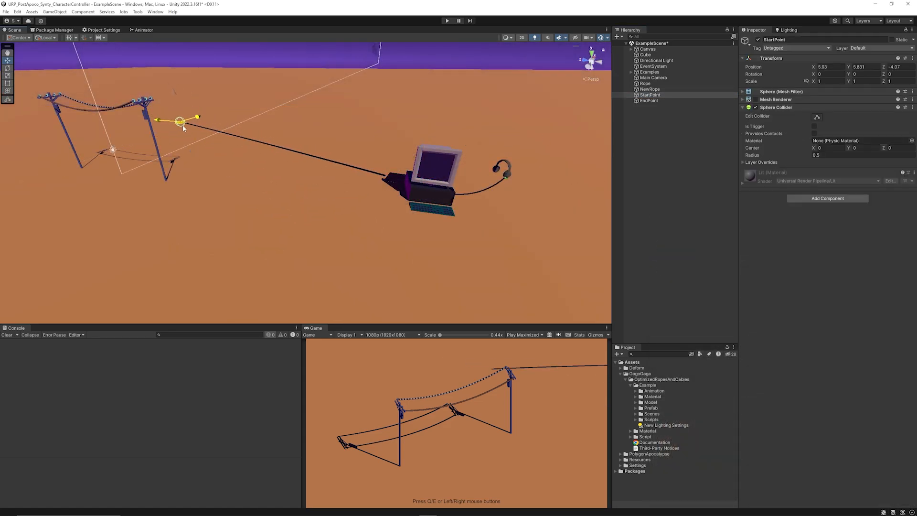
left_click(648, 100)
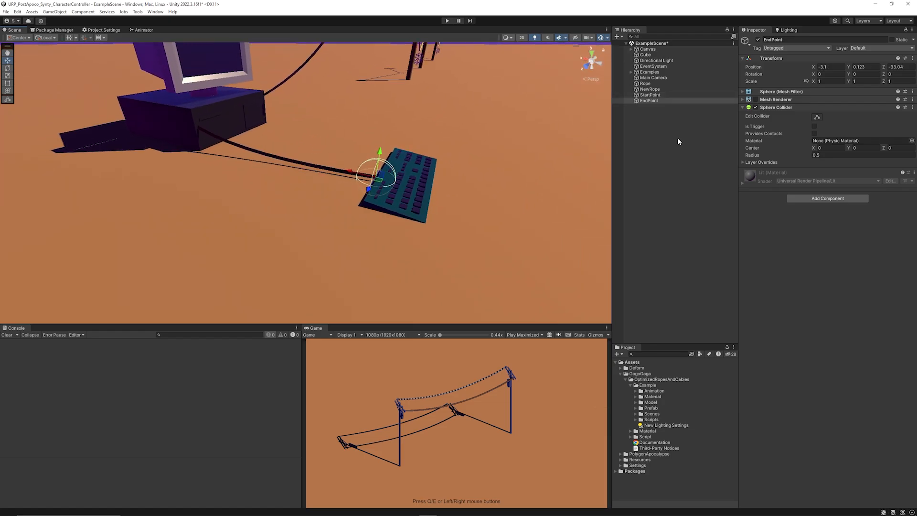
mouse_move(633, 130)
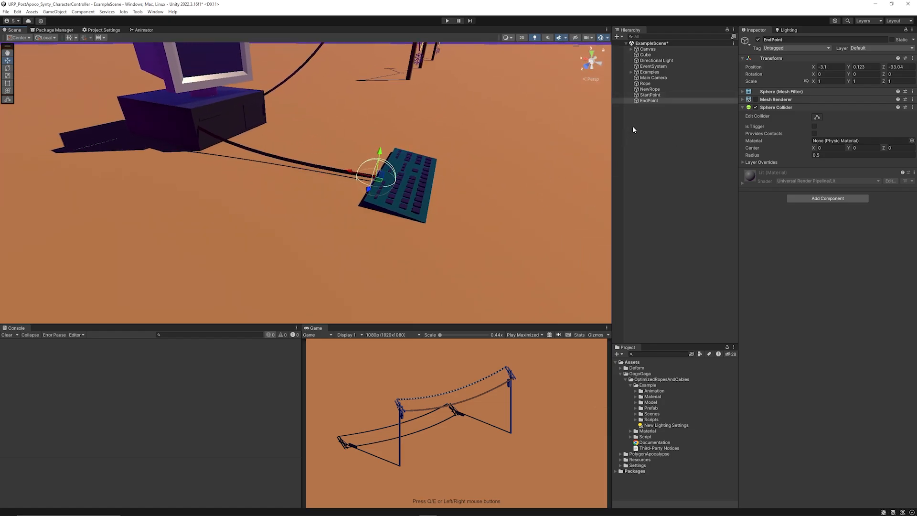
- Select the computer keyboard and move it to check the attached rope follows
left_click(635, 77)
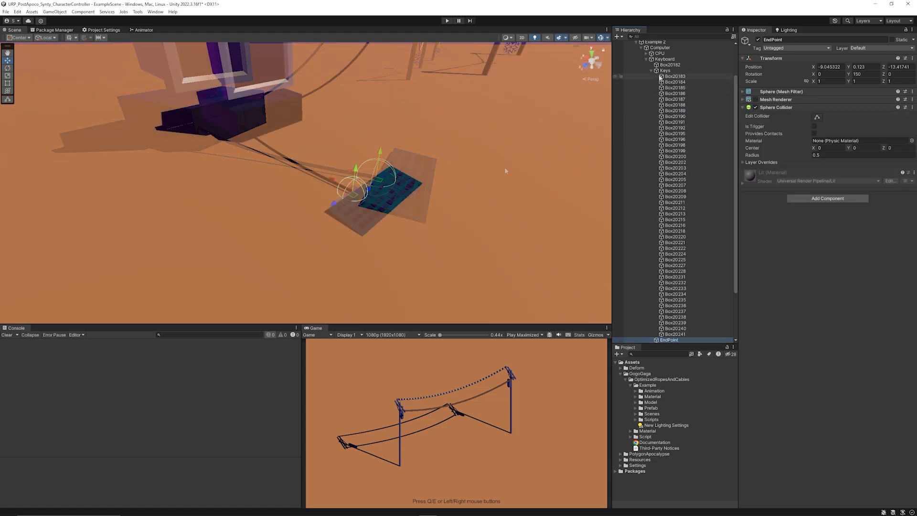
left_click(663, 100)
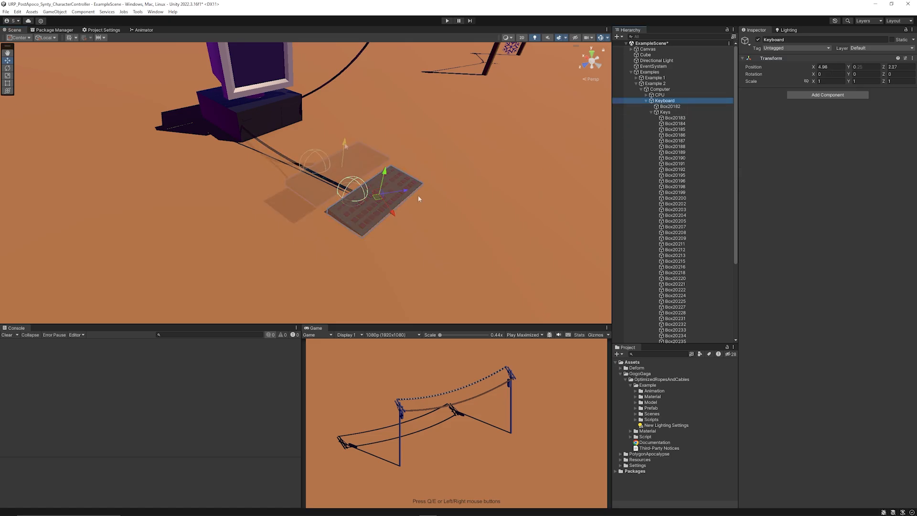
left_click_drag(383, 173, 347, 108)
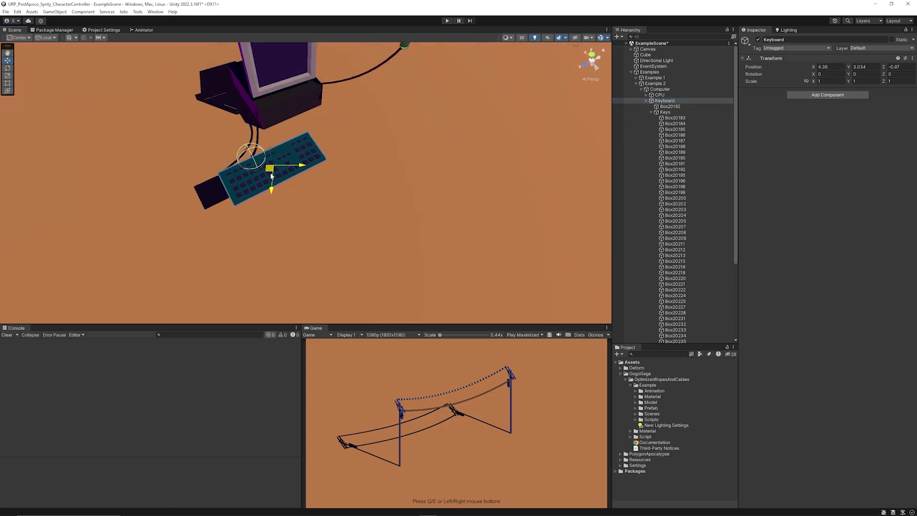
- Pull Example 4's animated end point around so its rope trails after it
left_click(655, 215)
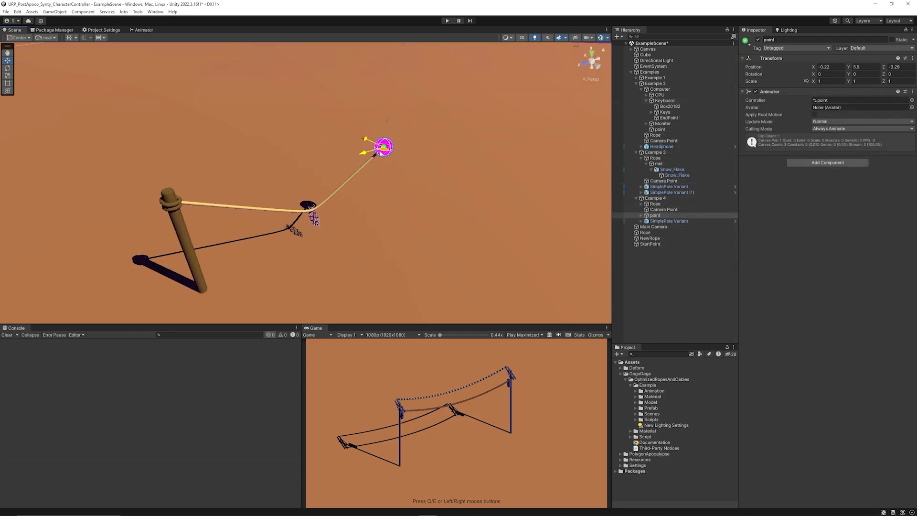
left_click_drag(381, 147, 356, 140)
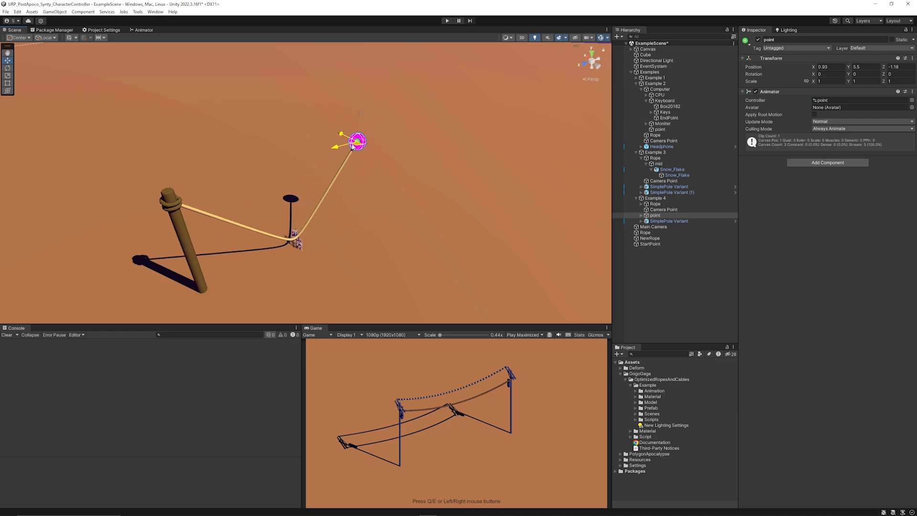
left_click_drag(356, 140, 308, 164)
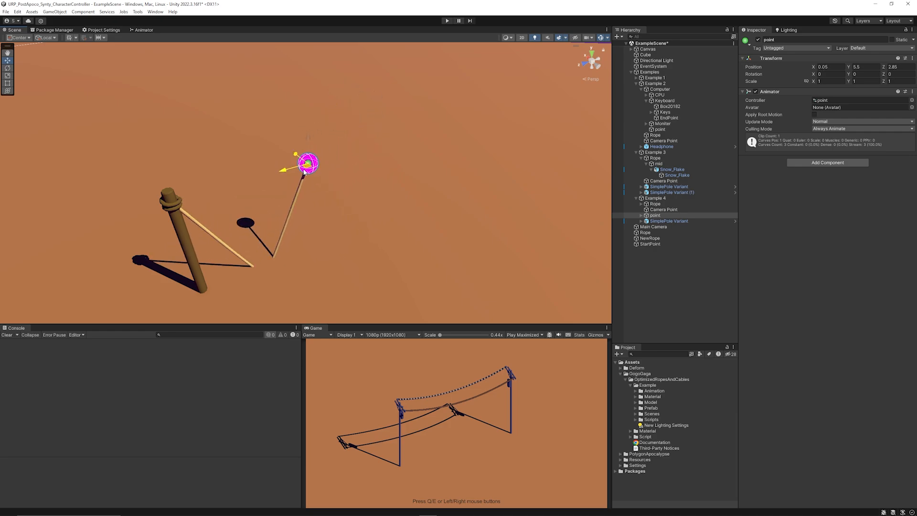